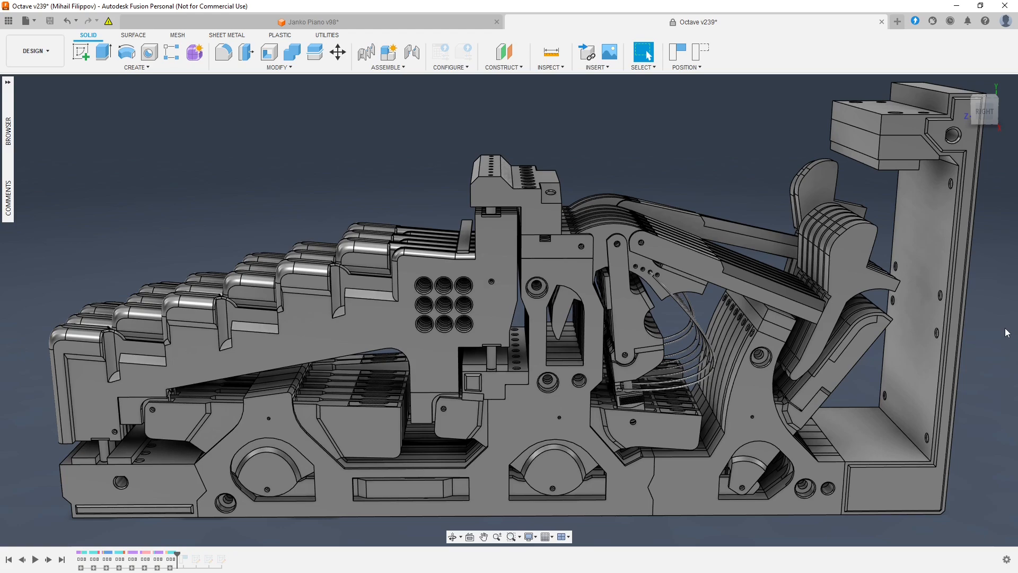
pyautogui.moveTo(992, 324)
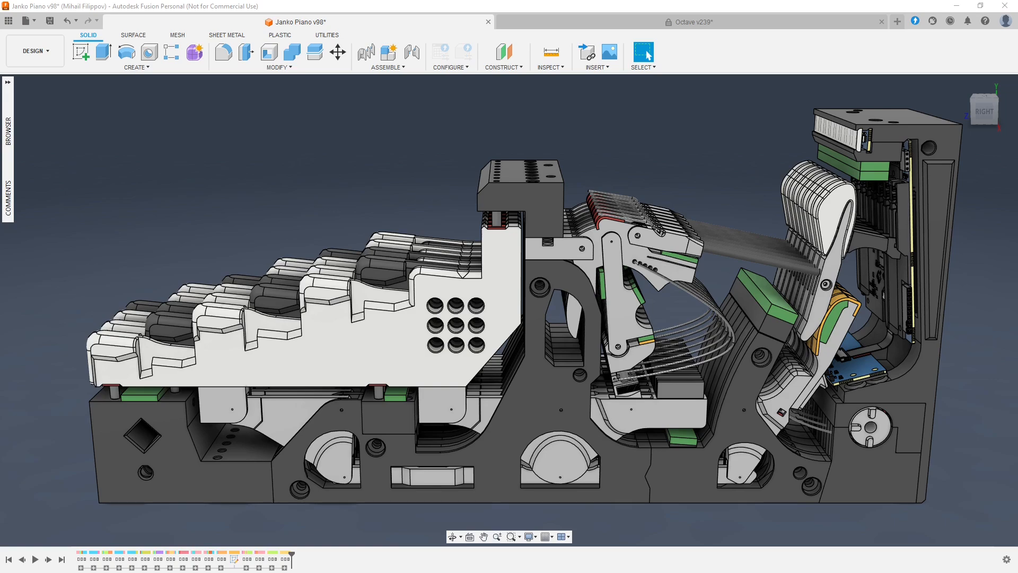
pyautogui.moveTo(628, 22)
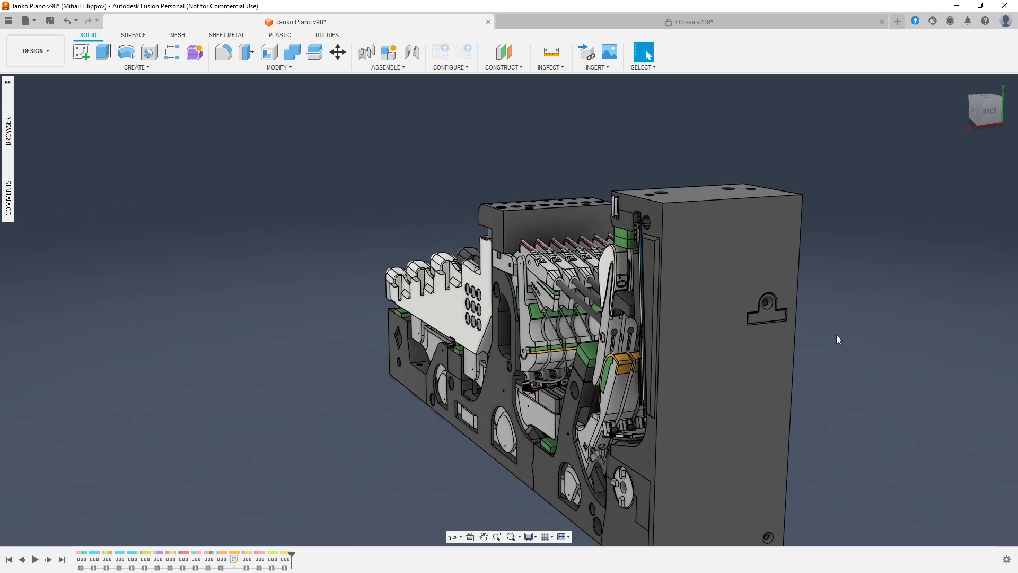
pyautogui.moveTo(832, 335)
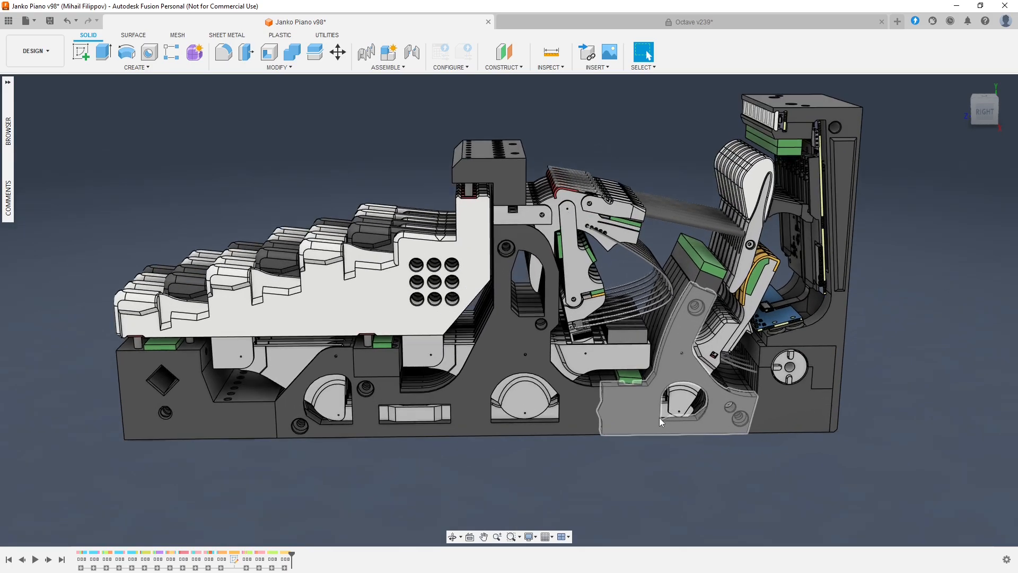
# Step: Orbit the colored Janko Piano v98 action model to view it from the back and side
pyautogui.moveTo(659, 422); pyautogui.dragTo(786, 390)
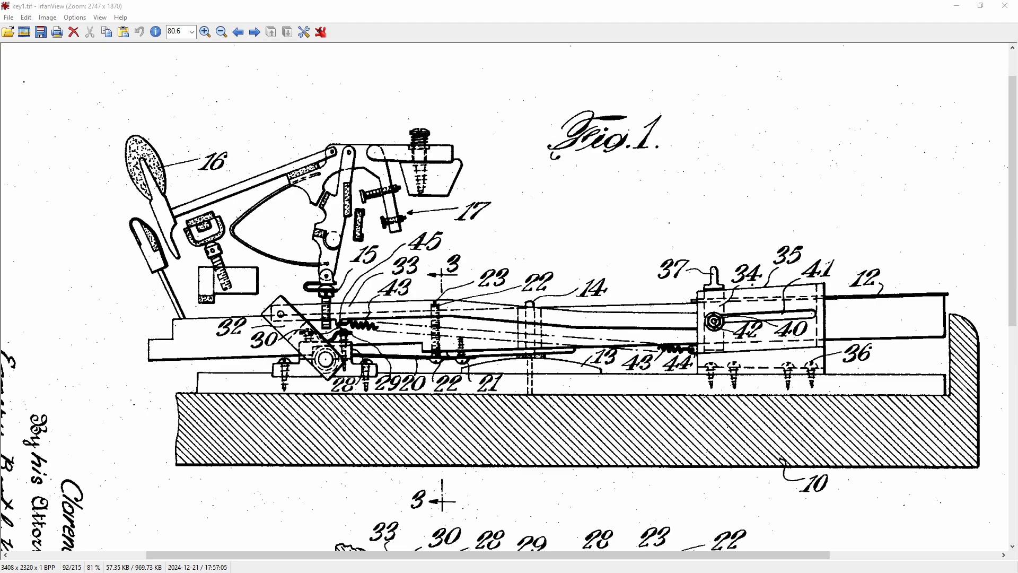
# Step: Circle the lower key-lever linkage near the pivot on the Fig. 1 patent drawing
pyautogui.moveTo(259, 357); pyautogui.dragTo(516, 271)
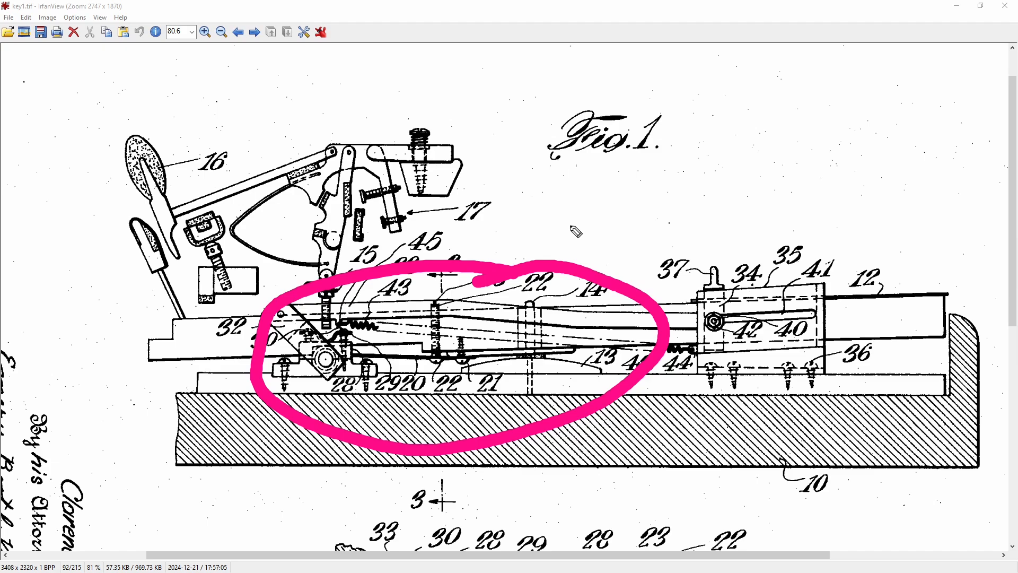
pyautogui.moveTo(542, 242)
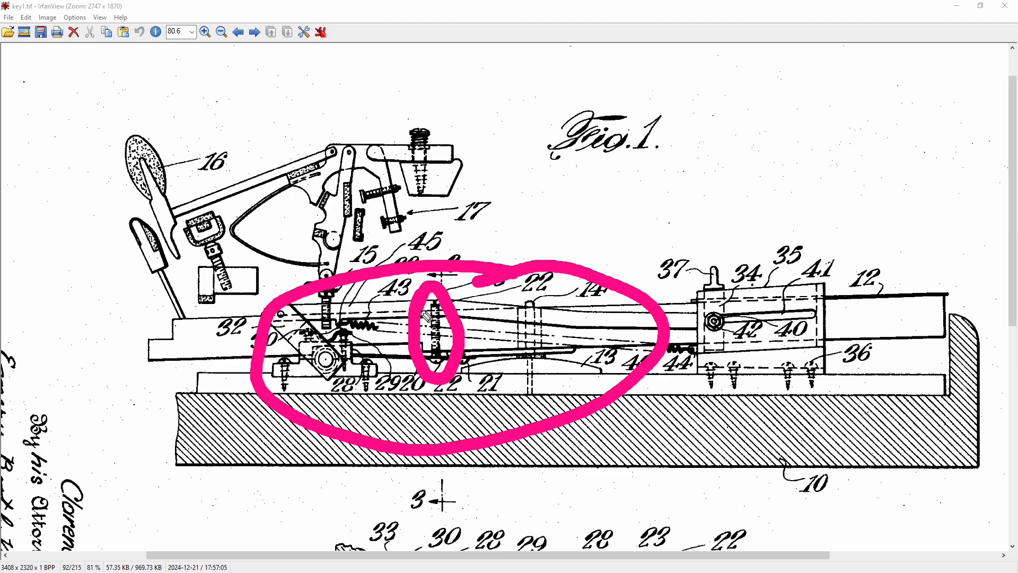
pyautogui.moveTo(289, 284)
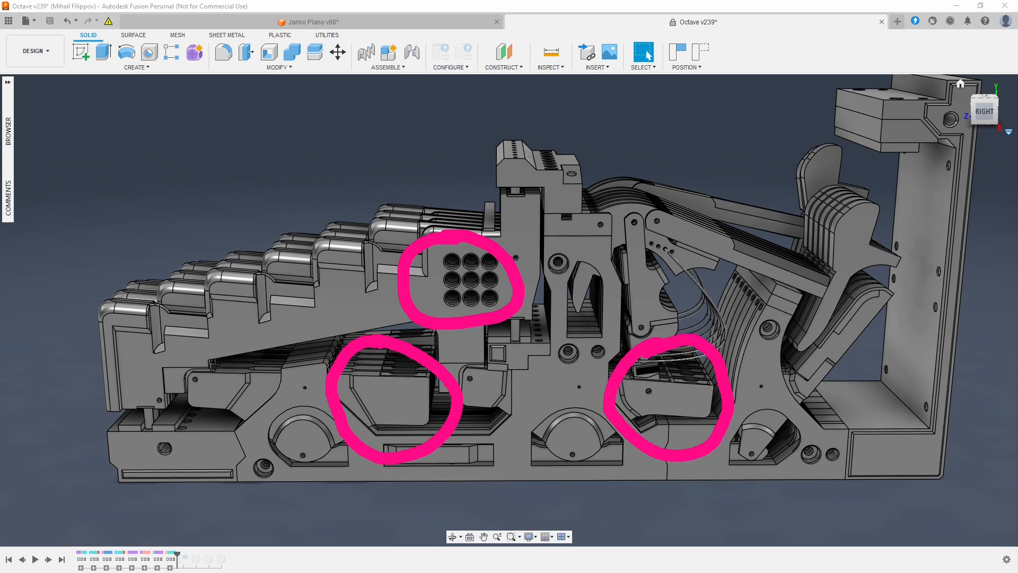
pyautogui.moveTo(973, 249)
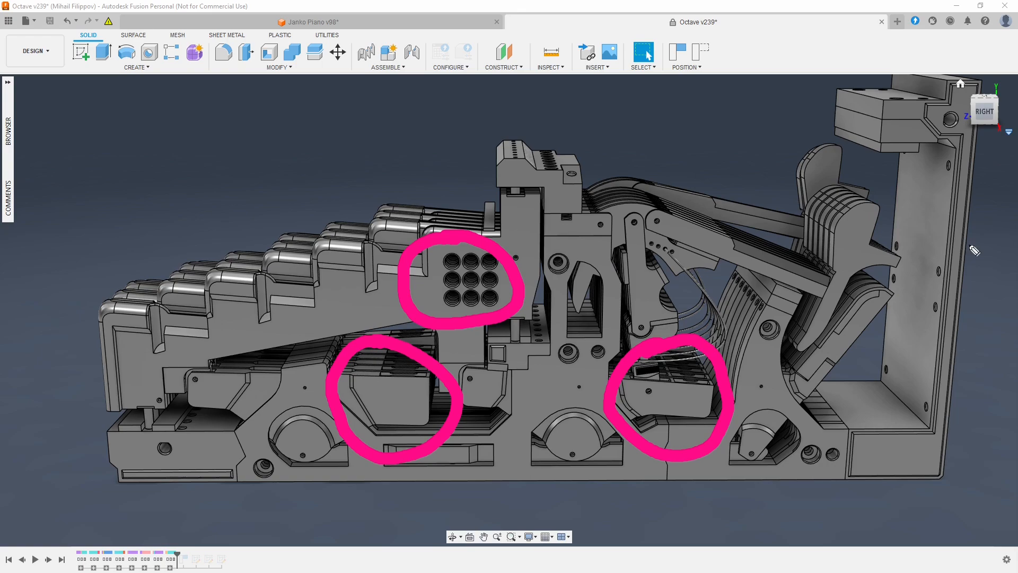
# Step: Point out the hole grid and the two lower blocks on the Octave v239 prototype
pyautogui.moveTo(318, 309); pyautogui.dragTo(494, 481)
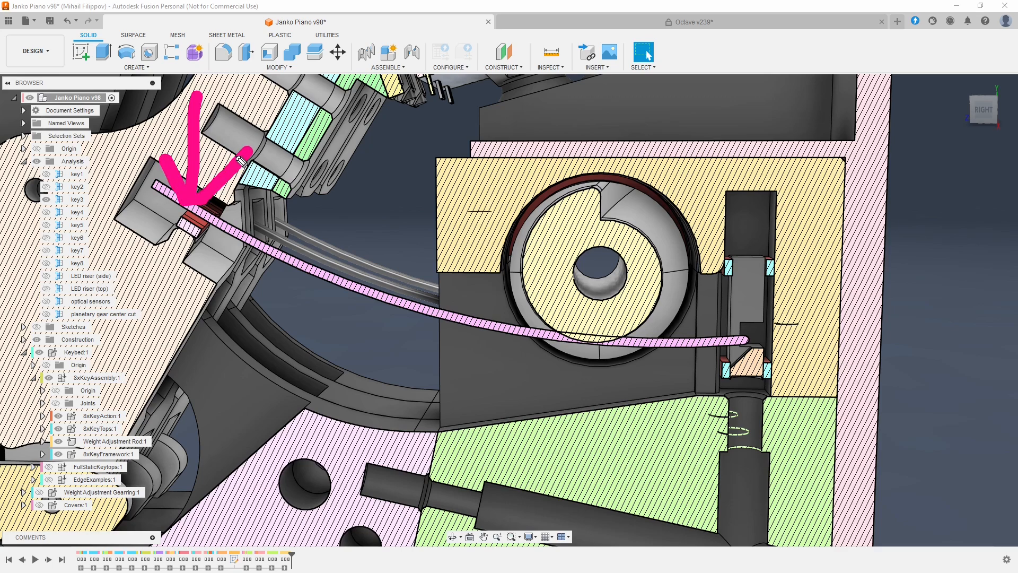
pyautogui.moveTo(757, 268)
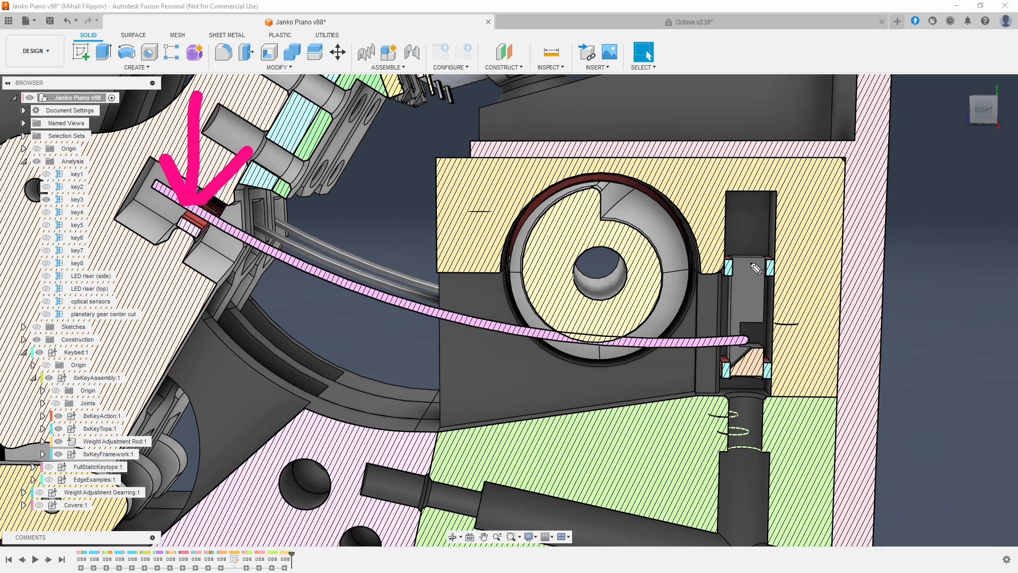
pyautogui.moveTo(766, 446)
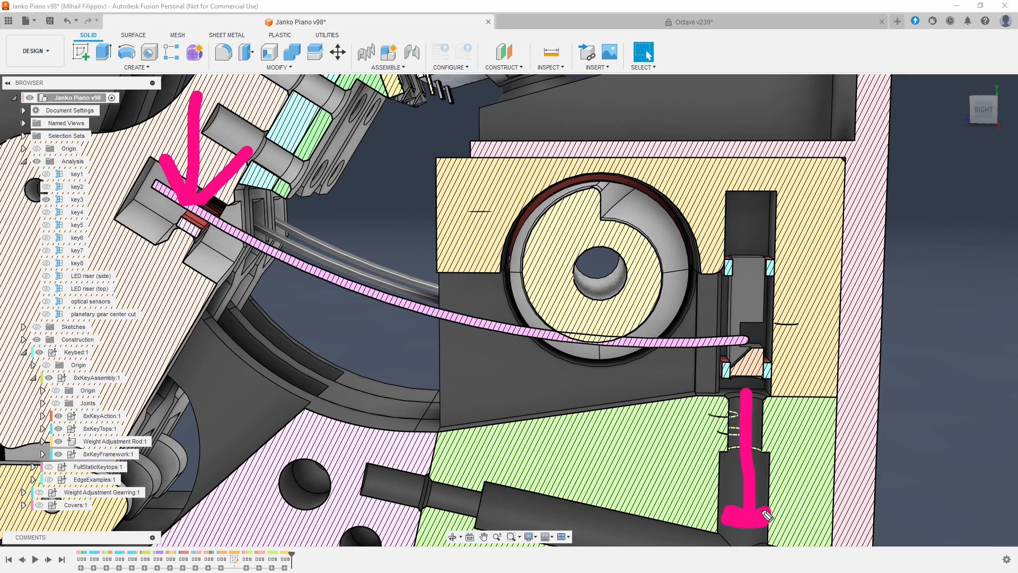
pyautogui.moveTo(767, 517)
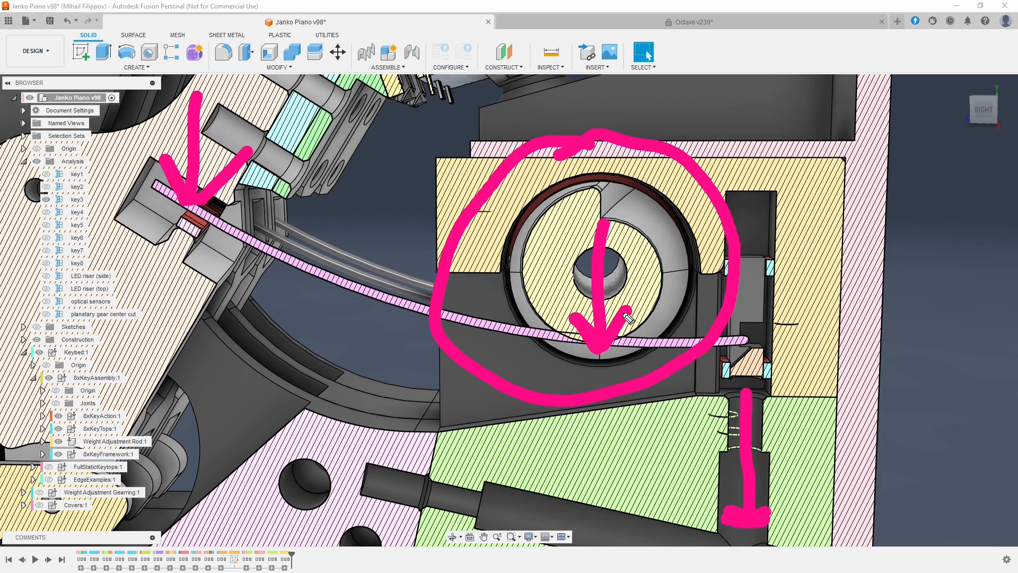
pyautogui.moveTo(509, 325)
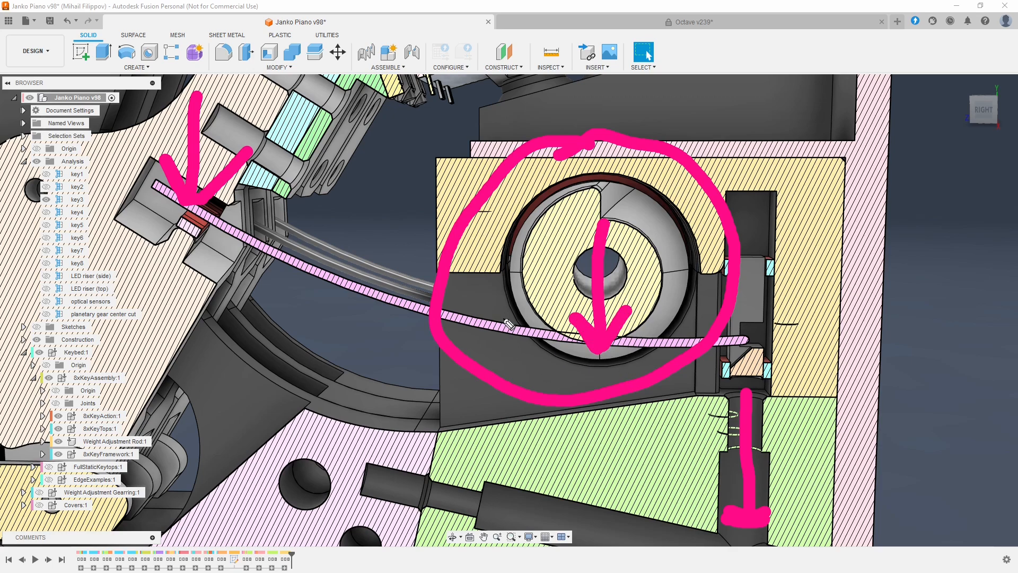
pyautogui.moveTo(1007, 219)
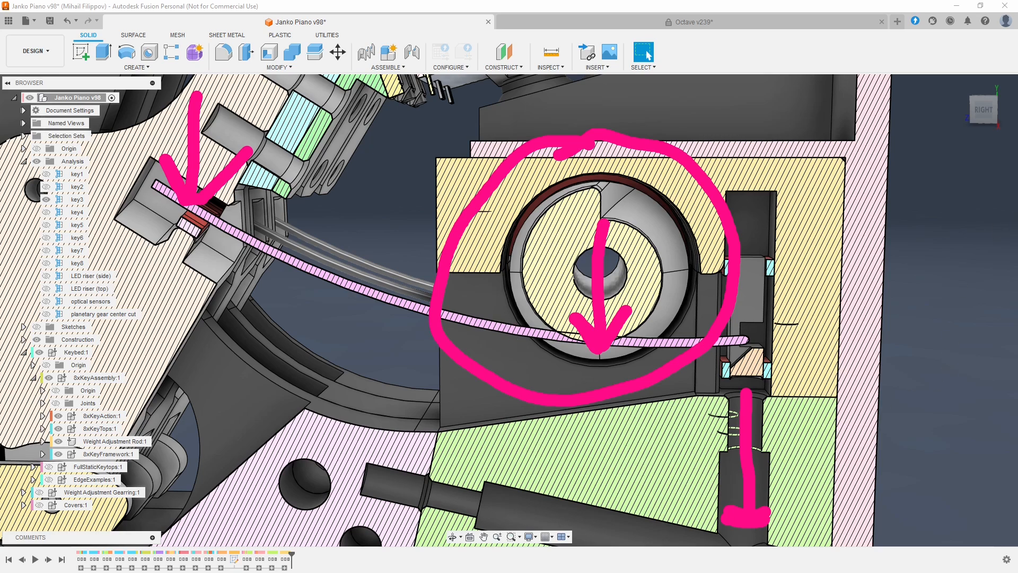
# Step: Switch from the Janko Piano cross-section back to the Octave v239 prototype document
pyautogui.click(693, 21)
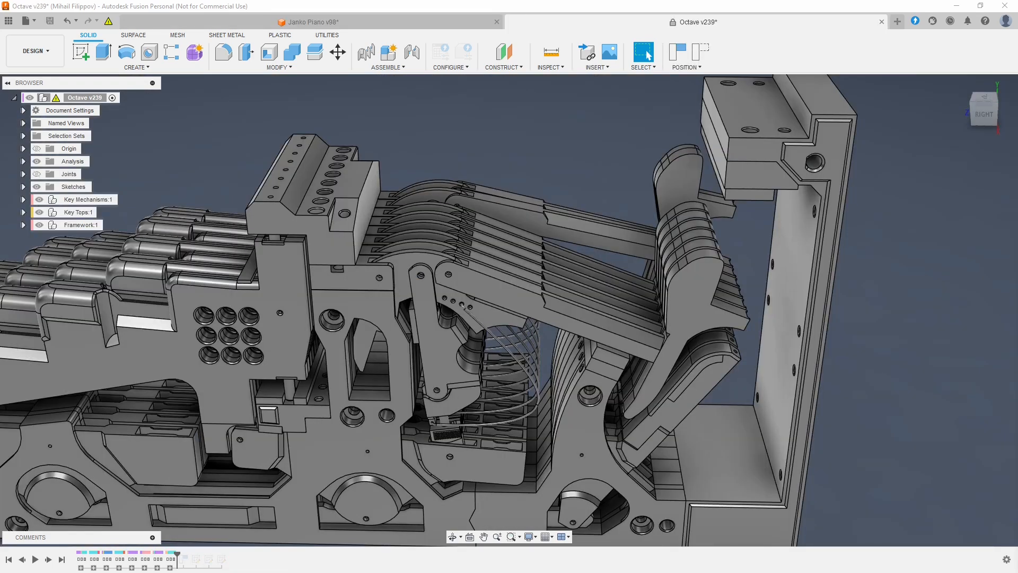
pyautogui.click(689, 310)
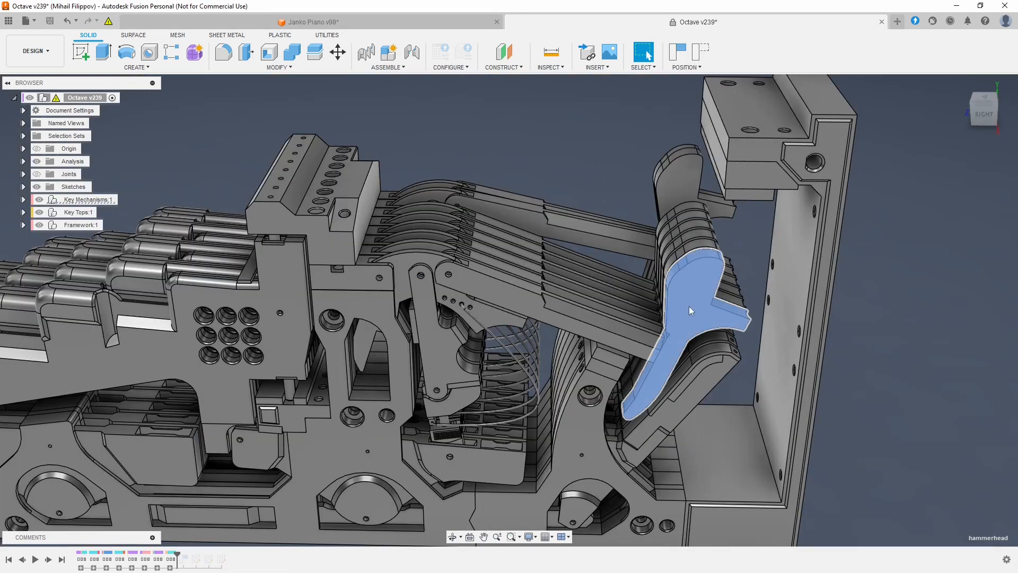
pyautogui.moveTo(695, 315)
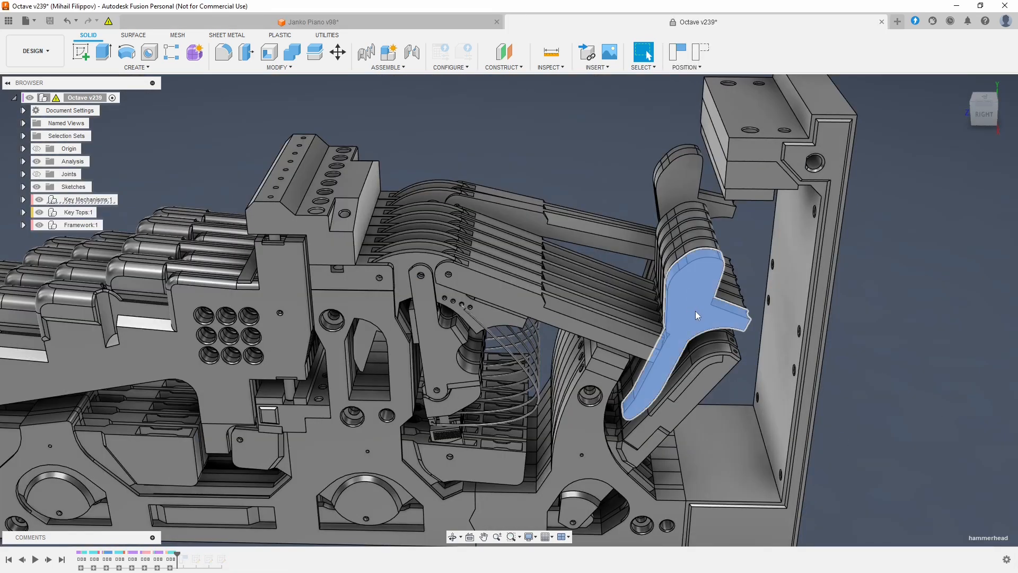
pyautogui.click(309, 21)
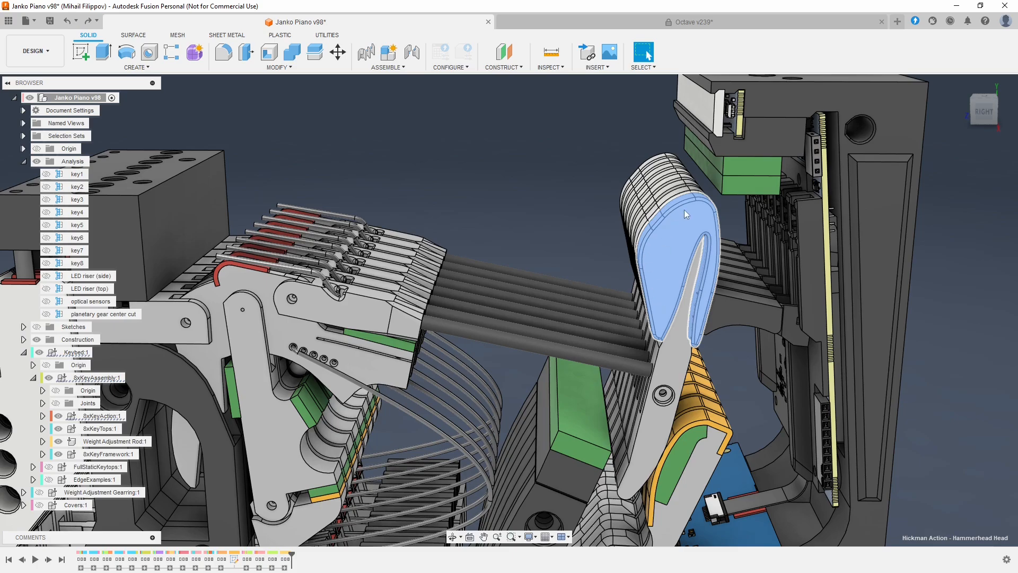
pyautogui.moveTo(681, 232)
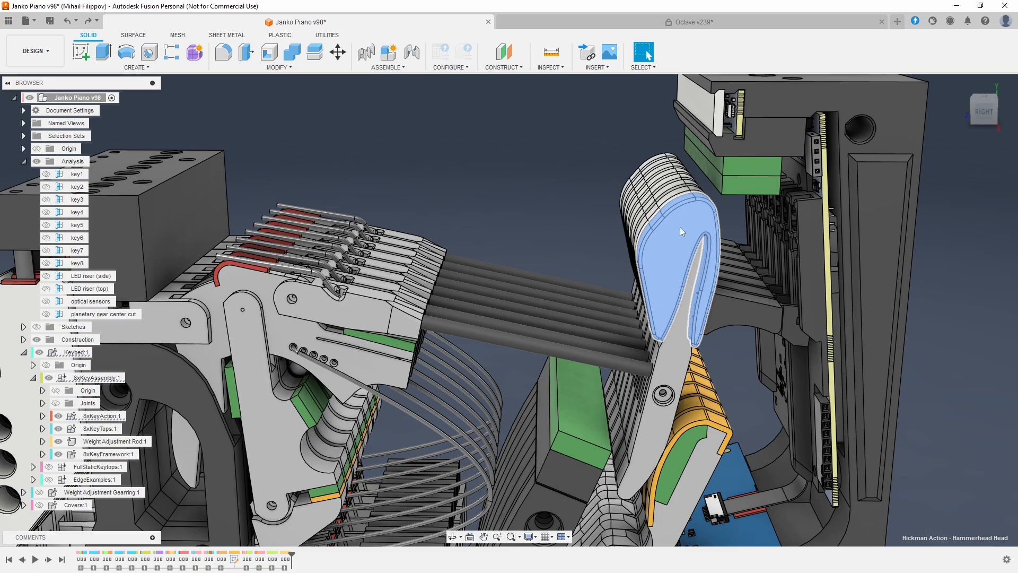
pyautogui.moveTo(674, 237)
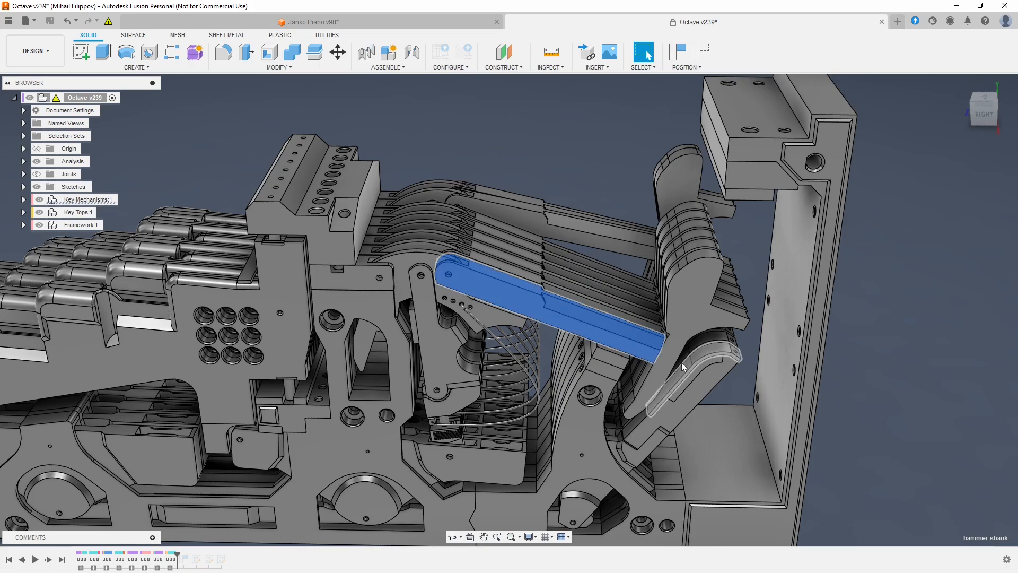
# Step: Bring the Janko Piano v98 document to front to show the hammerhead and CF shank rod
pyautogui.click(309, 21)
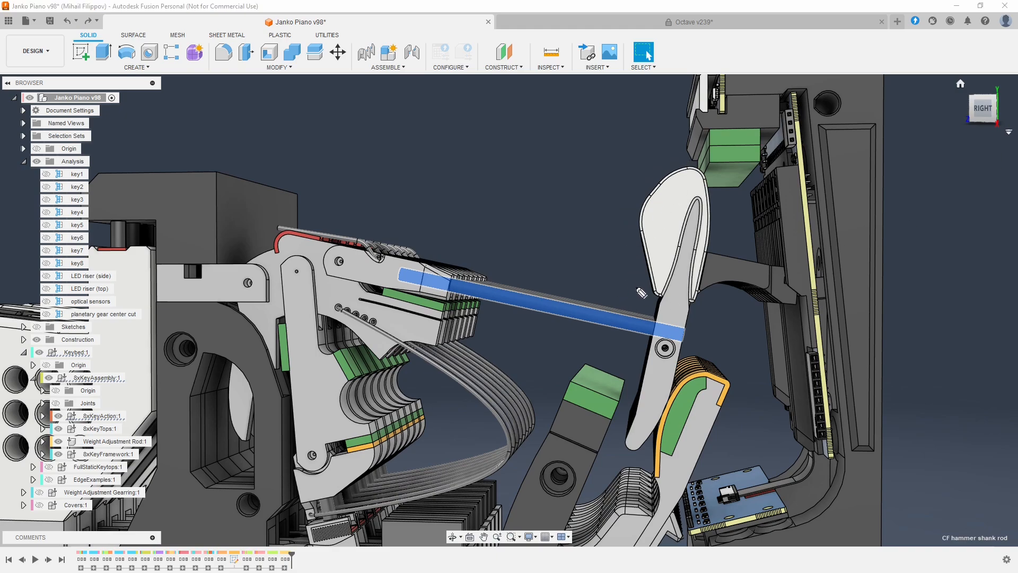
pyautogui.moveTo(527, 301)
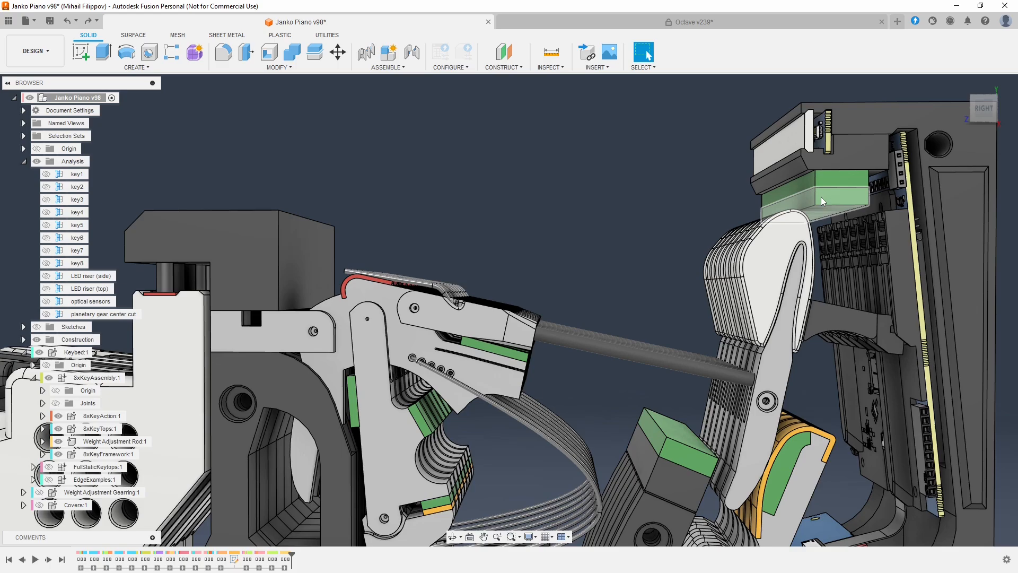
# Step: Return to Octave v239 and zoom in on its key action linkage and curved springs
pyautogui.click(695, 21)
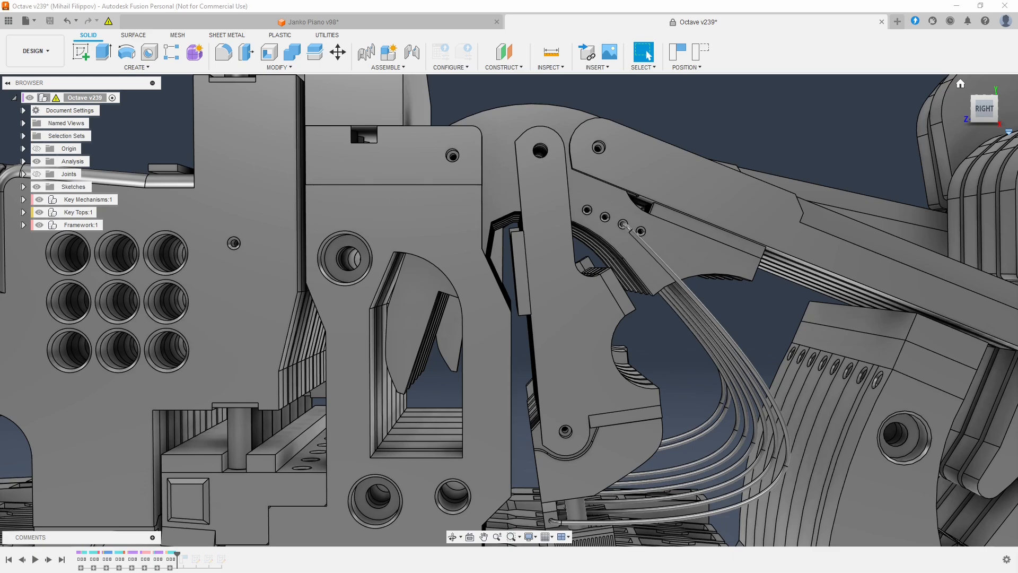
pyautogui.moveTo(455, 177)
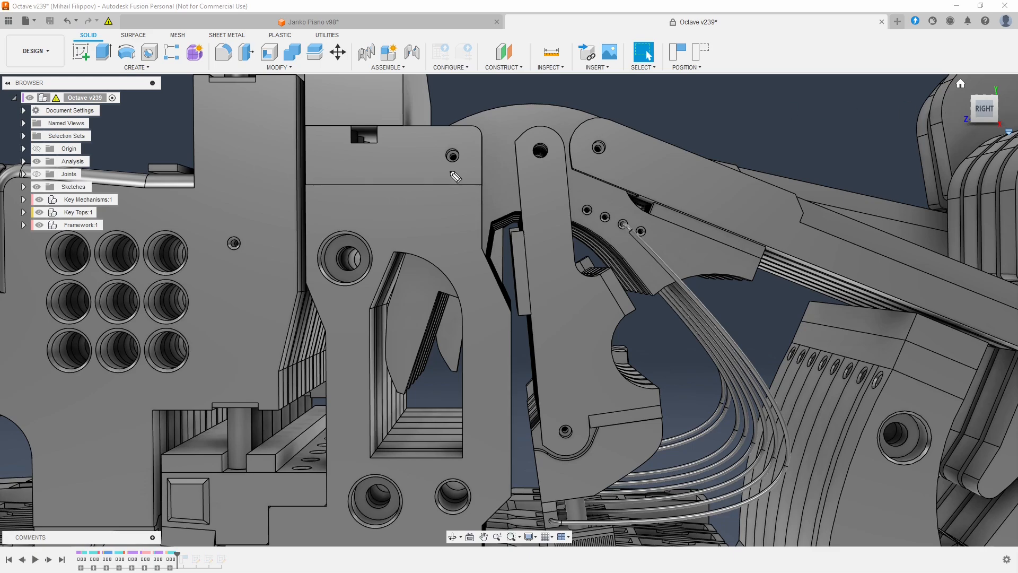
pyautogui.moveTo(376, 232); pyautogui.dragTo(442, 253)
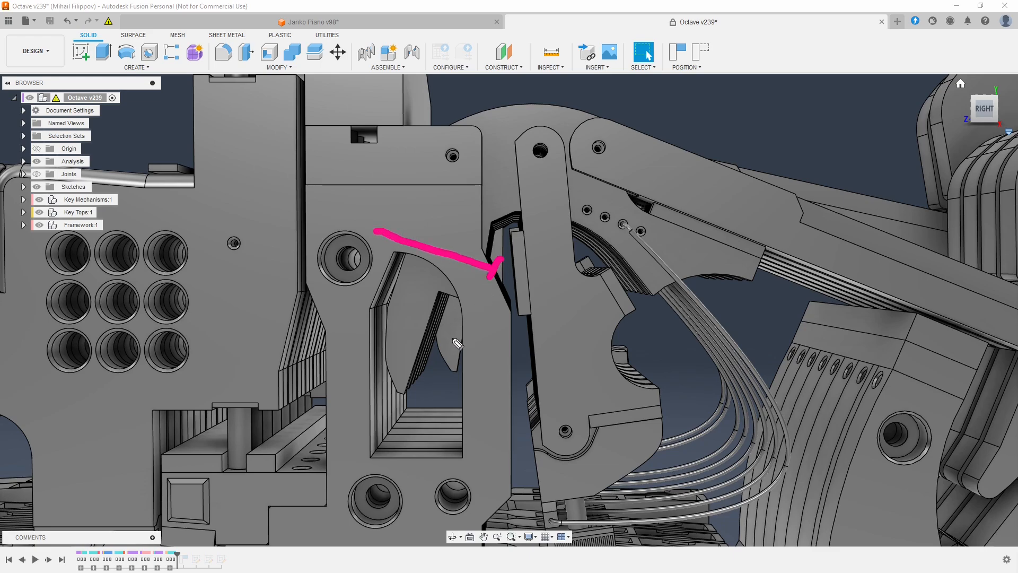
pyautogui.moveTo(344, 303)
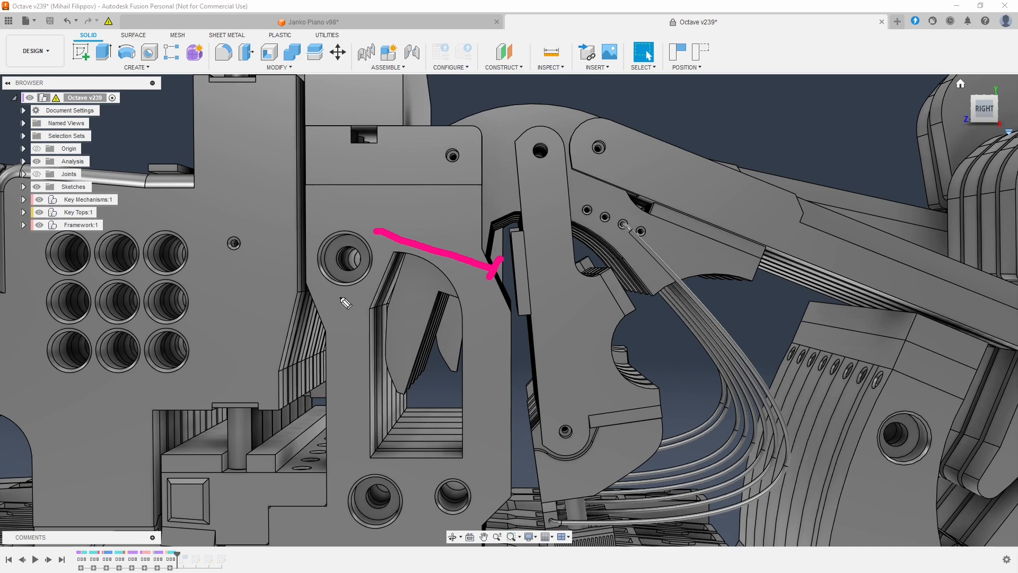
pyautogui.moveTo(337, 299); pyautogui.dragTo(445, 357)
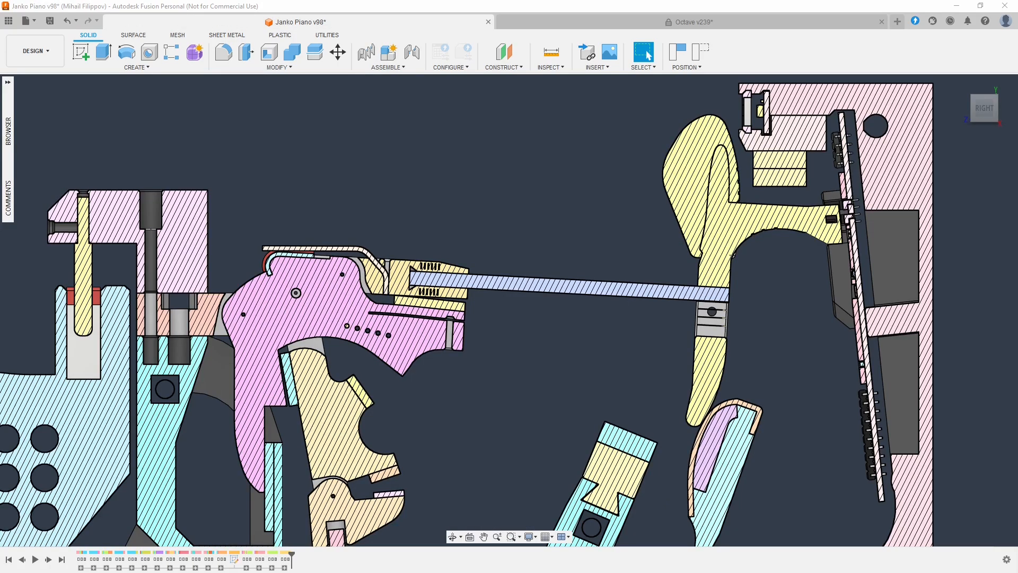
pyautogui.moveTo(775, 89)
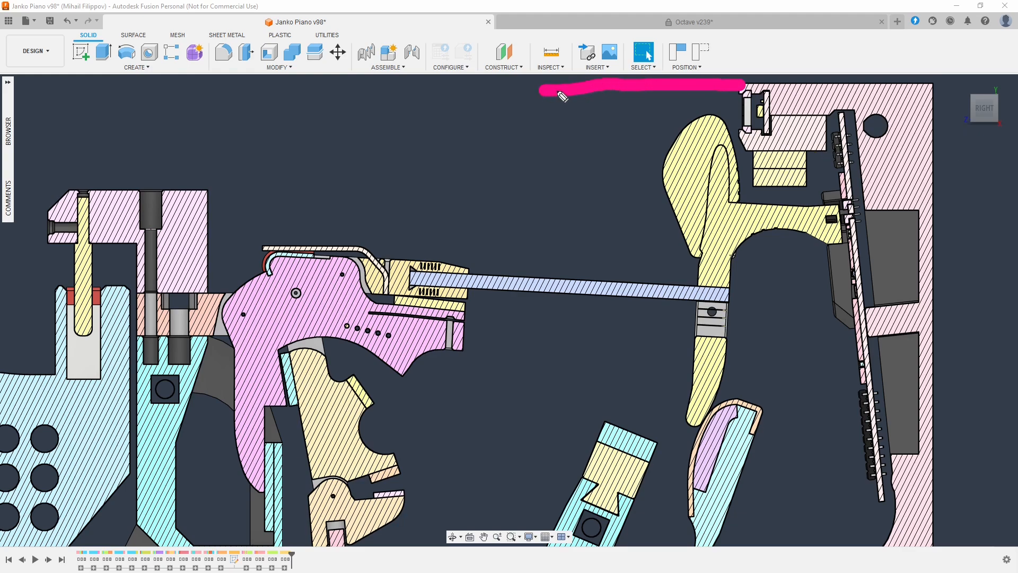
pyautogui.moveTo(821, 111)
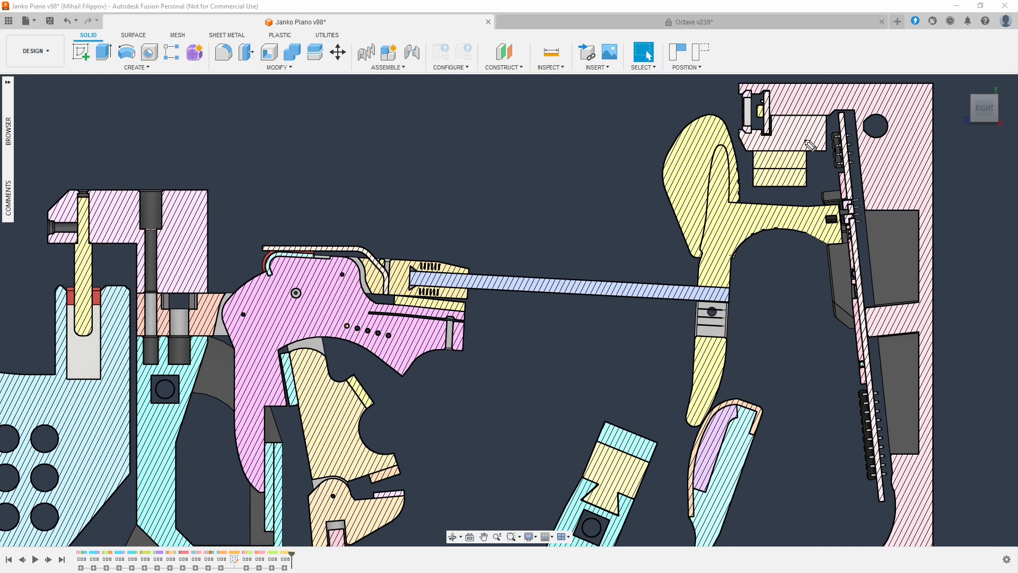
pyautogui.moveTo(854, 188)
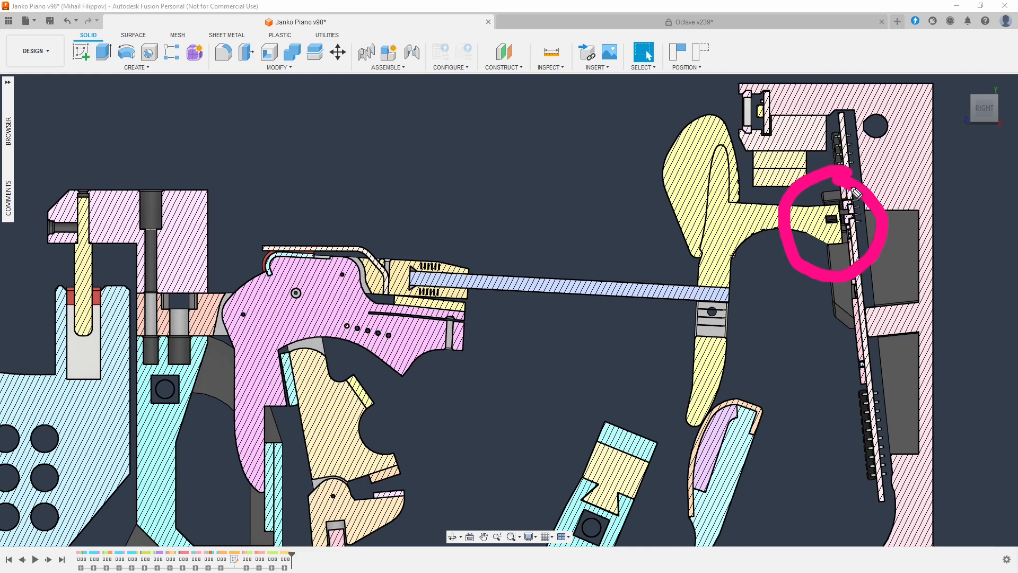
pyautogui.moveTo(894, 205)
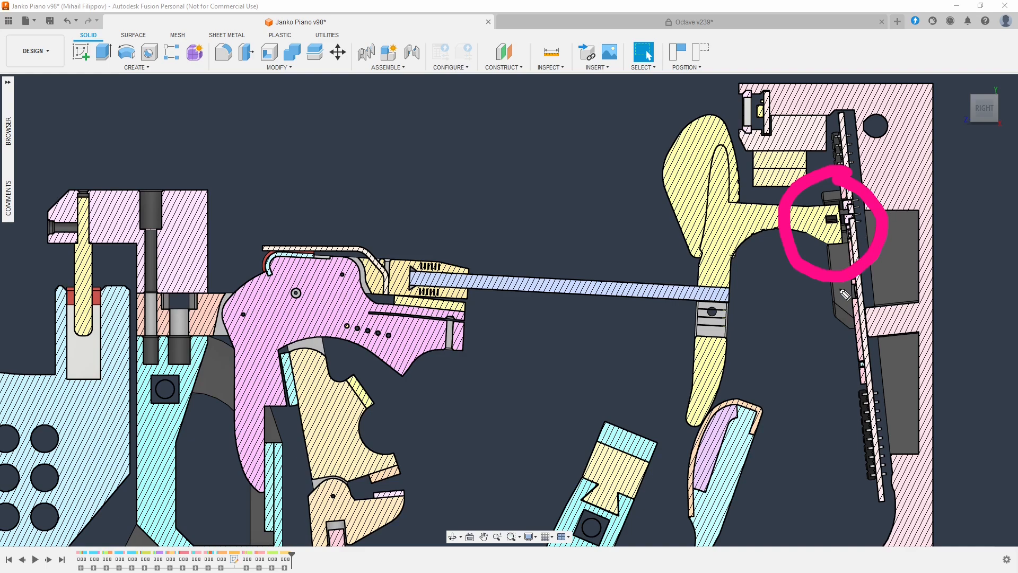
pyautogui.moveTo(846, 294)
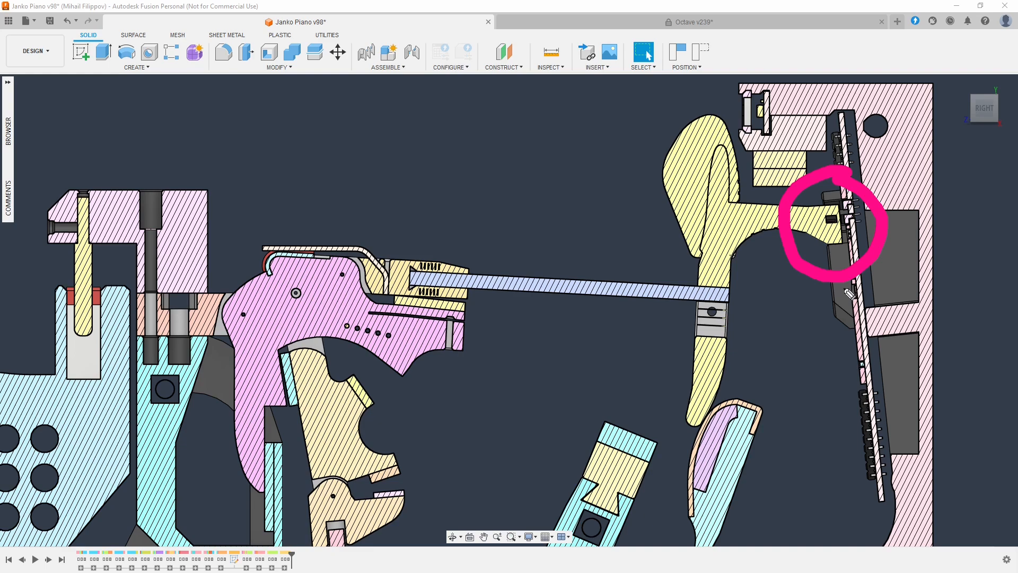
pyautogui.moveTo(864, 212)
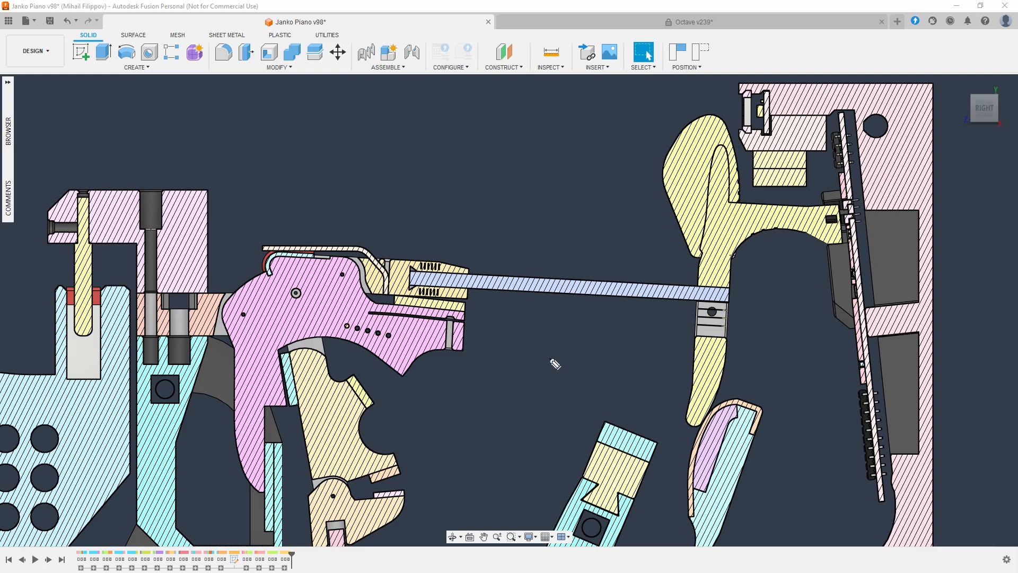
# Step: Cut the Janko Piano design with a section analysis viewed from RIGHT on the ViewCube
pyautogui.click(254, 375)
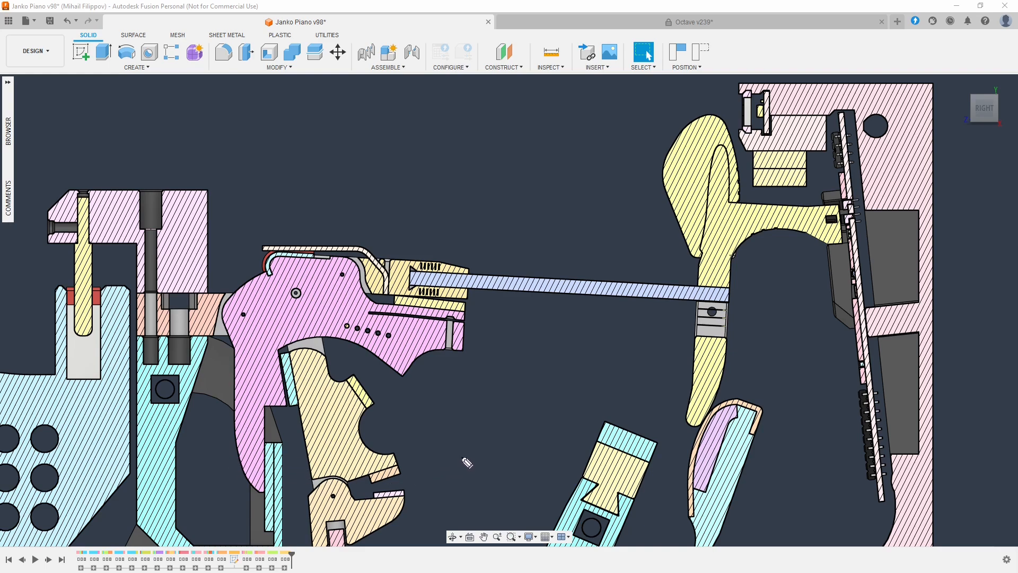
pyautogui.click(451, 338)
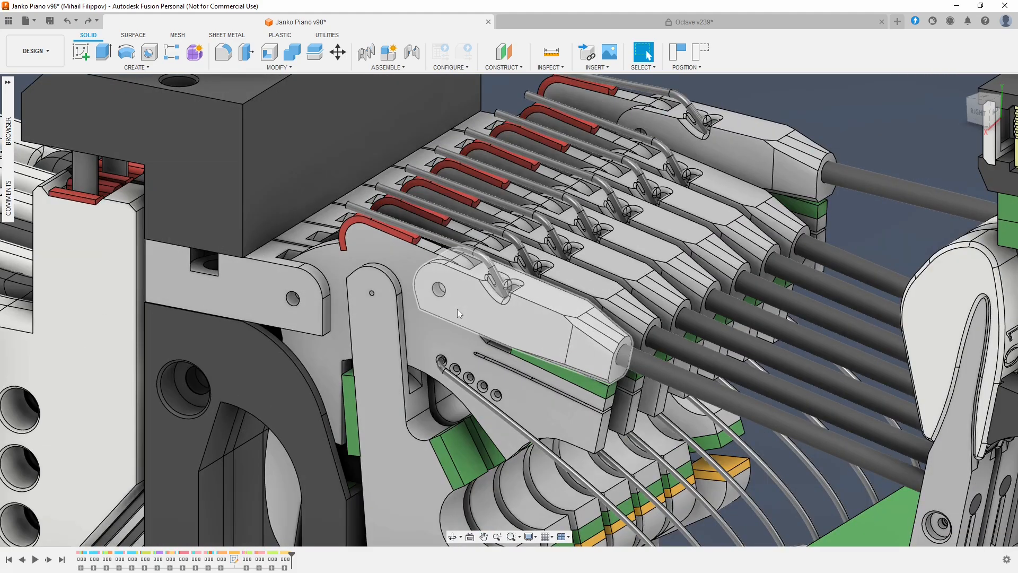
pyautogui.moveTo(435, 242)
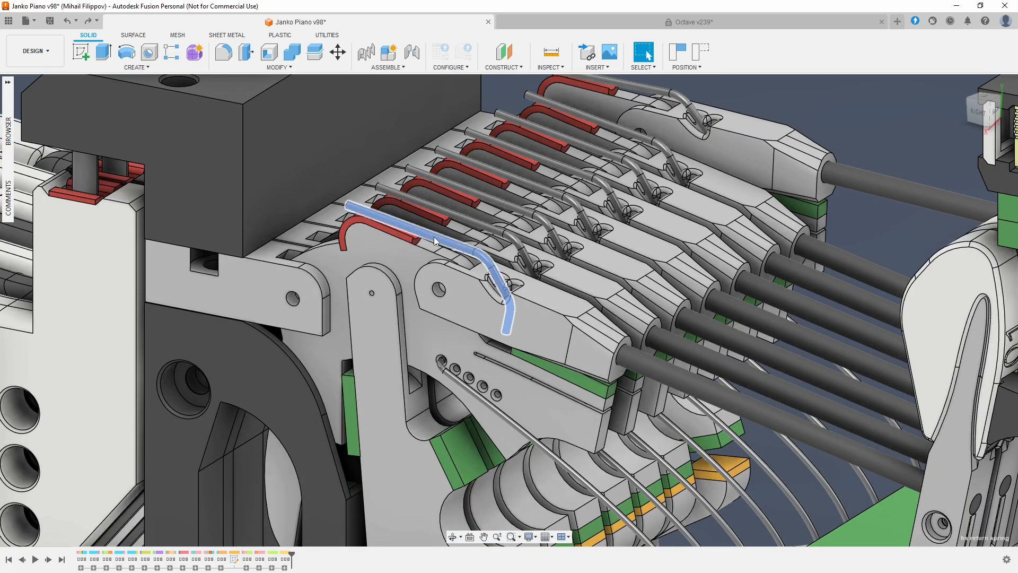
# Step: Select the bent wire on the first key lever in the full 3D action view
pyautogui.click(691, 21)
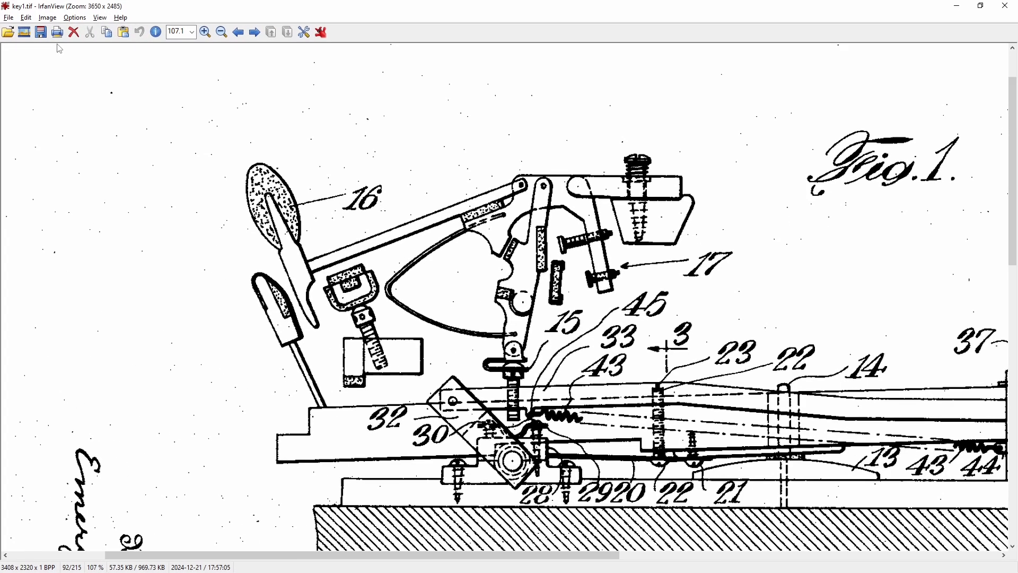
pyautogui.moveTo(57, 32)
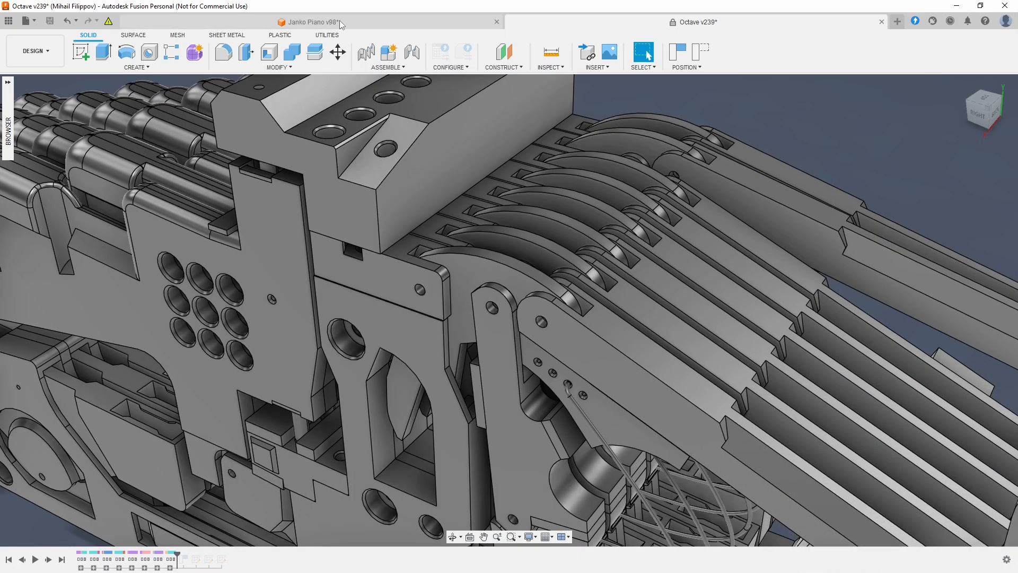
# Step: Bring the Octave v239 document forward to show its grey stacked key levers
pyautogui.click(305, 21)
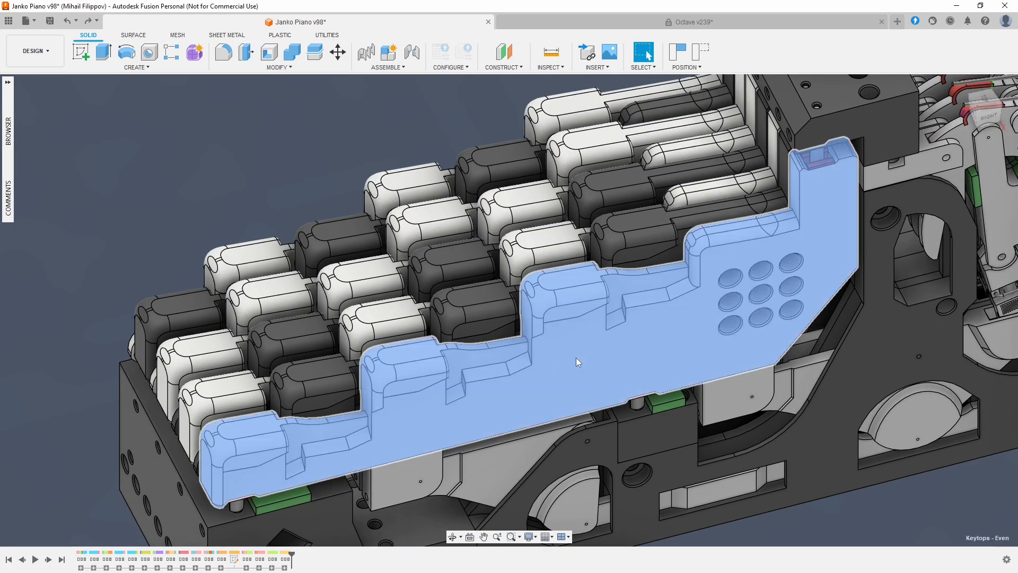
pyautogui.moveTo(587, 362)
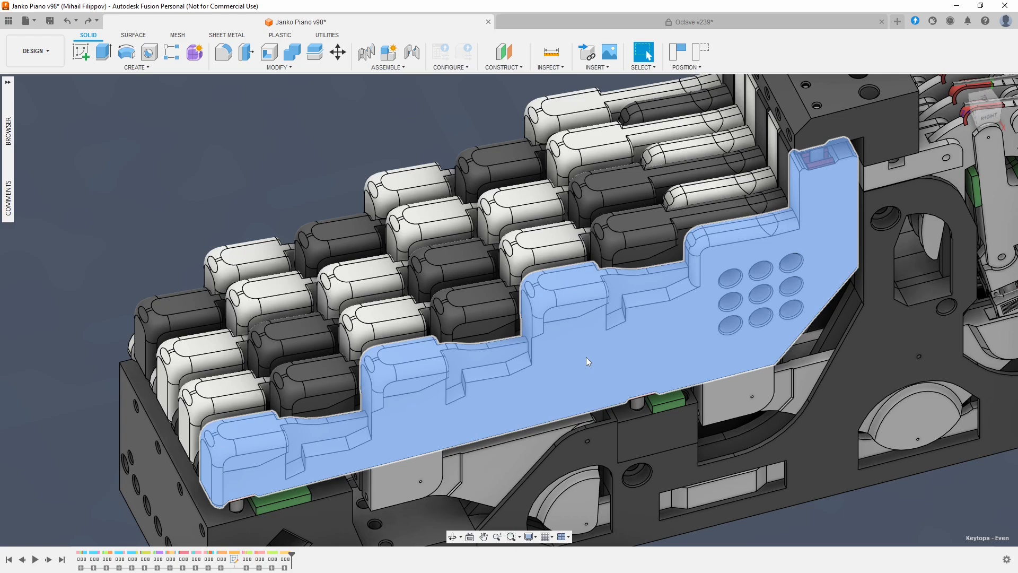
# Step: Select the stepped side plate with its nine-hole grid beside the keytop rows
pyautogui.click(694, 22)
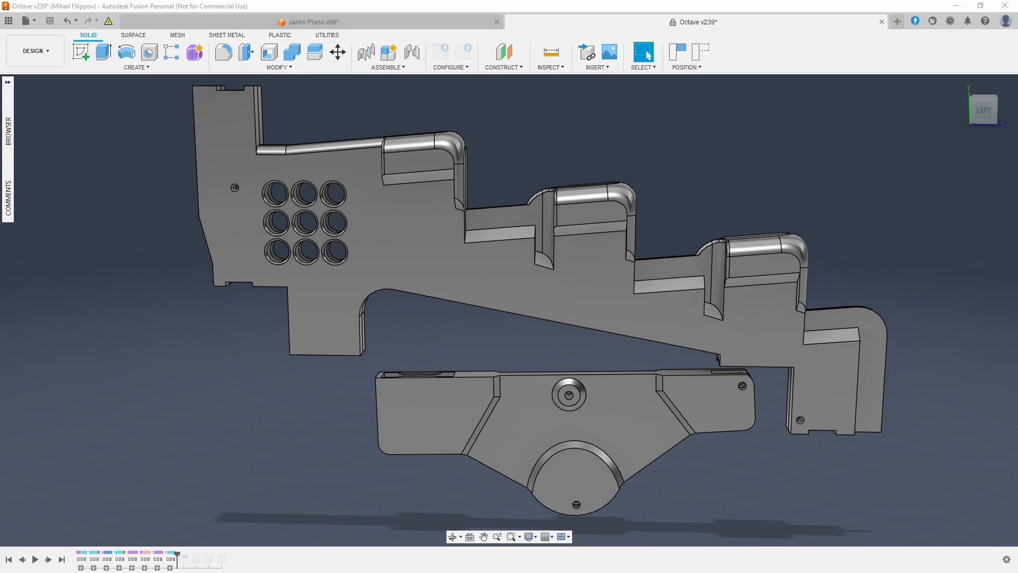
# Step: Select the Octave prototype's stepped side plate alongside its single key lever
pyautogui.click(446, 433)
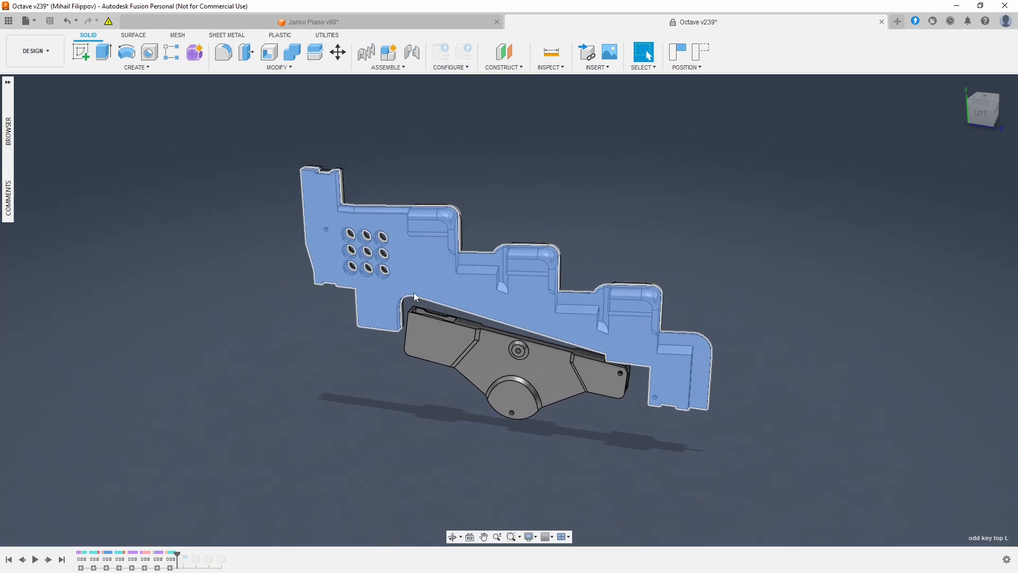
pyautogui.moveTo(415, 298); pyautogui.dragTo(457, 293)
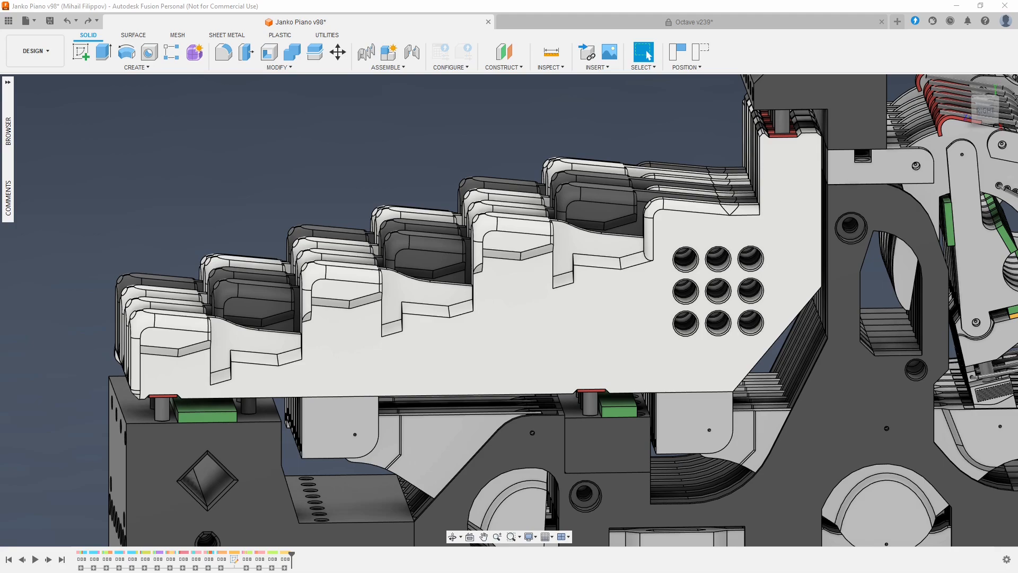
pyautogui.moveTo(553, 457)
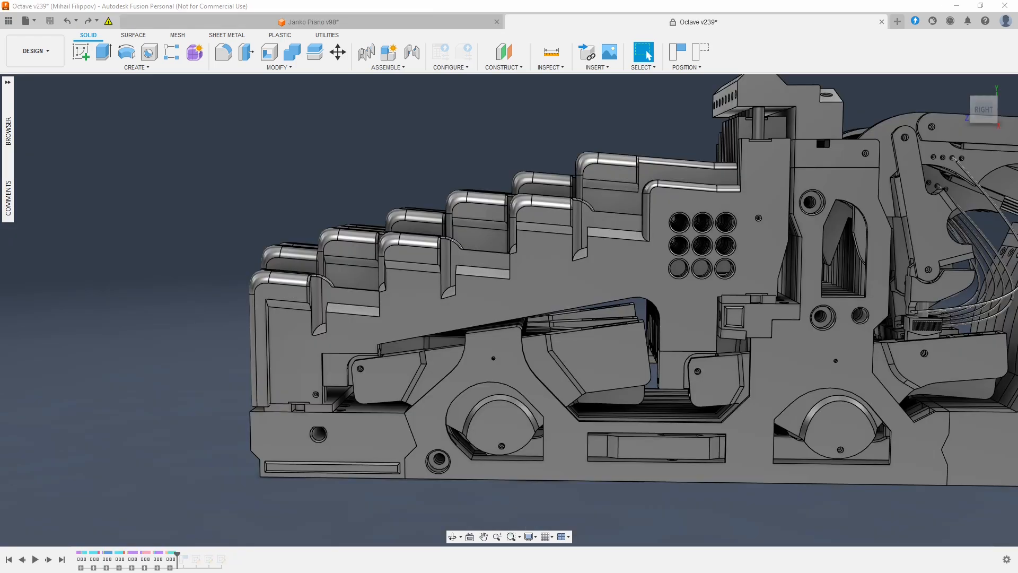
pyautogui.moveTo(364, 239)
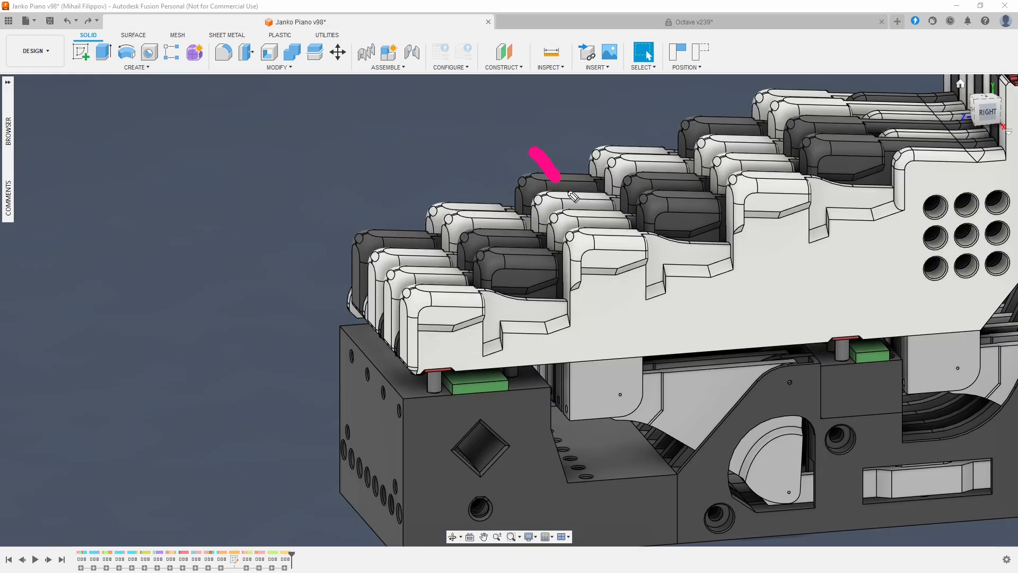
pyautogui.moveTo(542, 153); pyautogui.dragTo(594, 445)
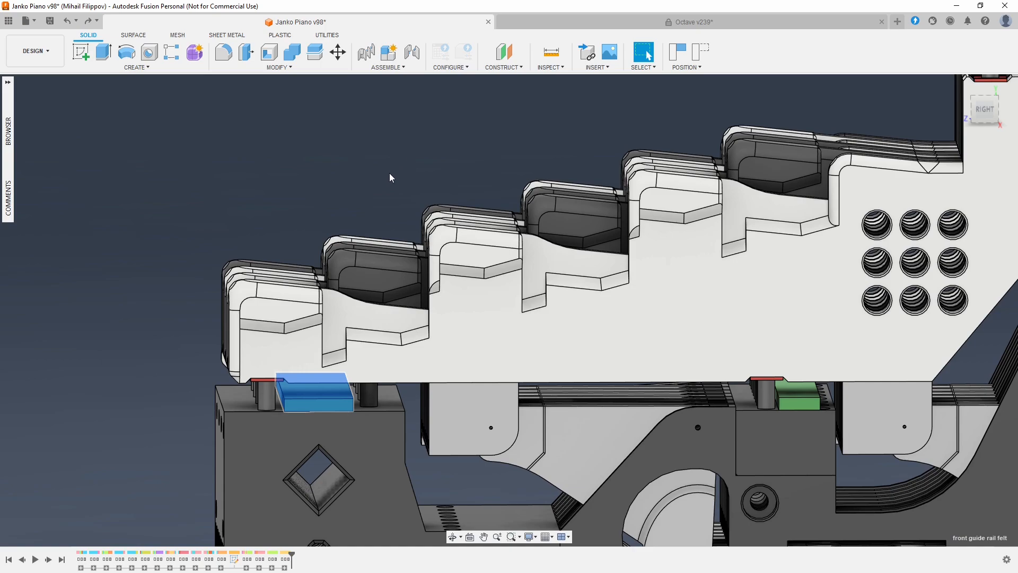
pyautogui.moveTo(383, 168)
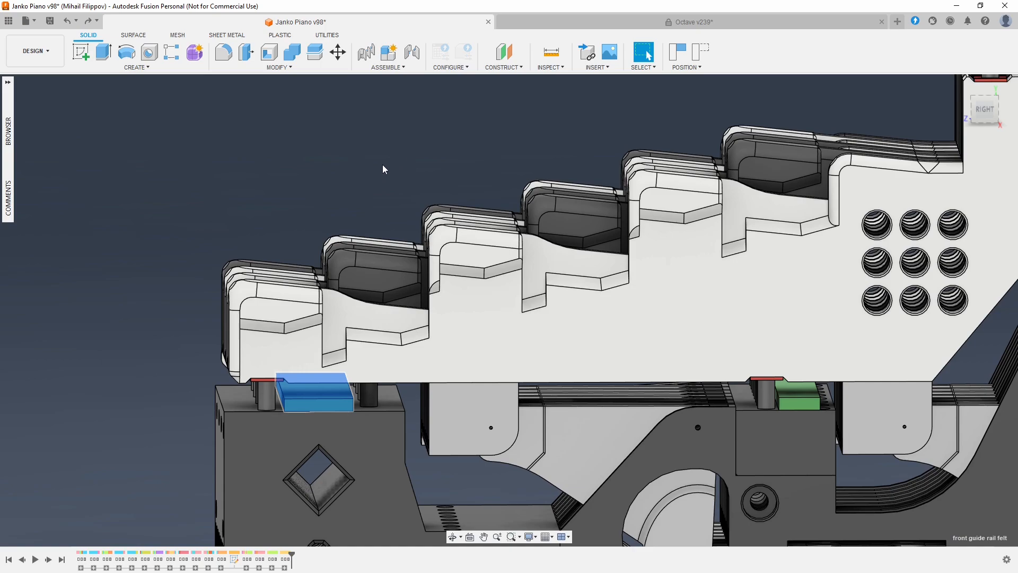
pyautogui.moveTo(527, 397)
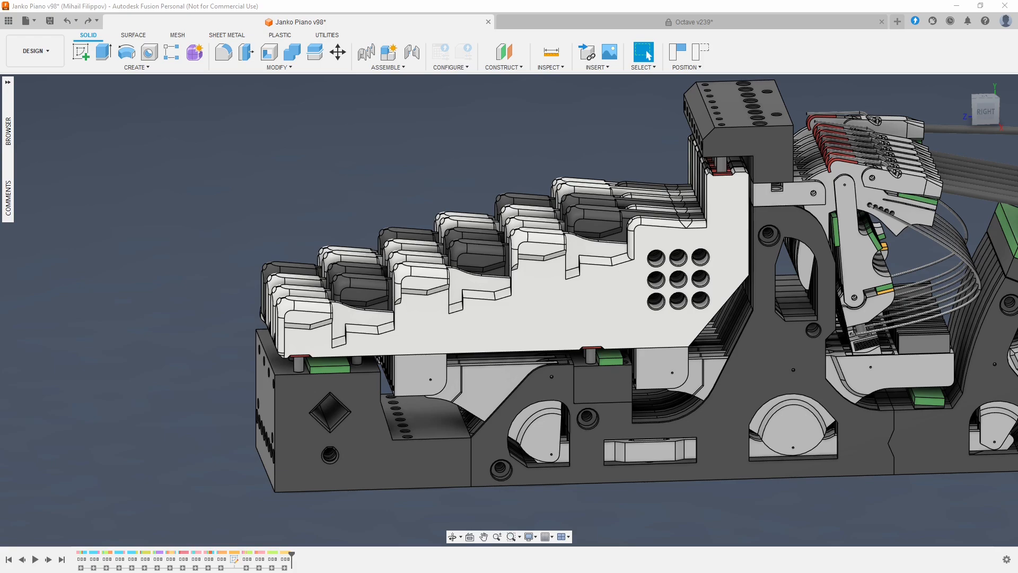
pyautogui.moveTo(791, 413)
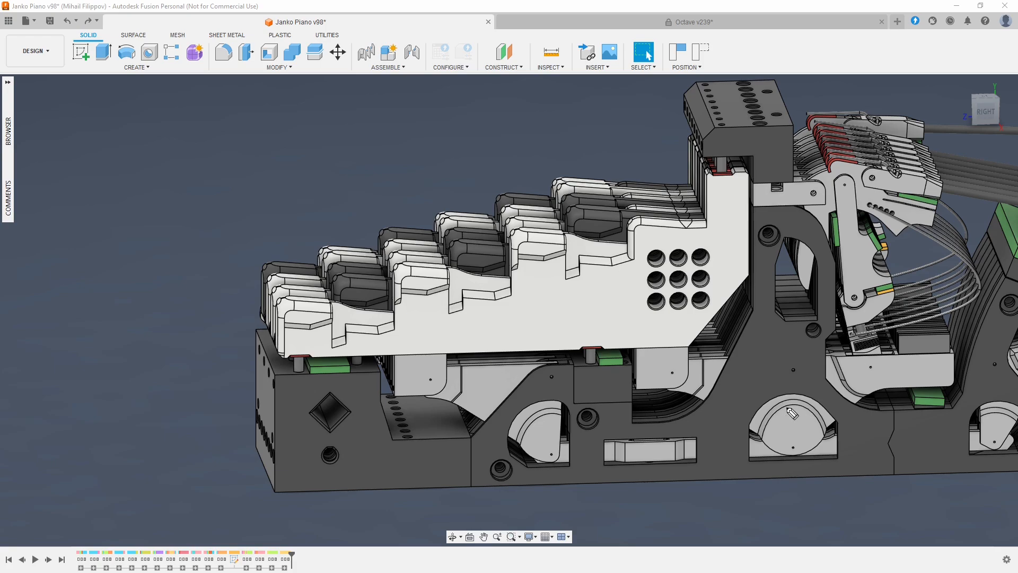